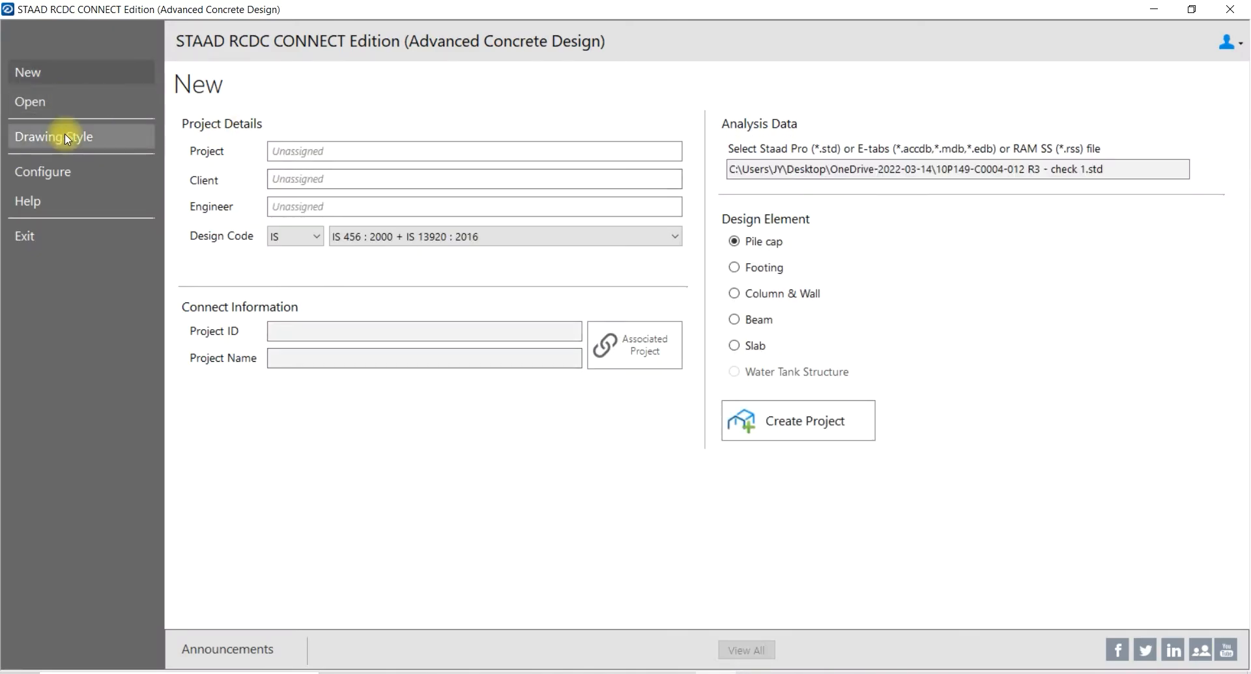
# Open the drawing Style Manager and toggle the drawing units to Metric.
pyautogui.click(54, 136)
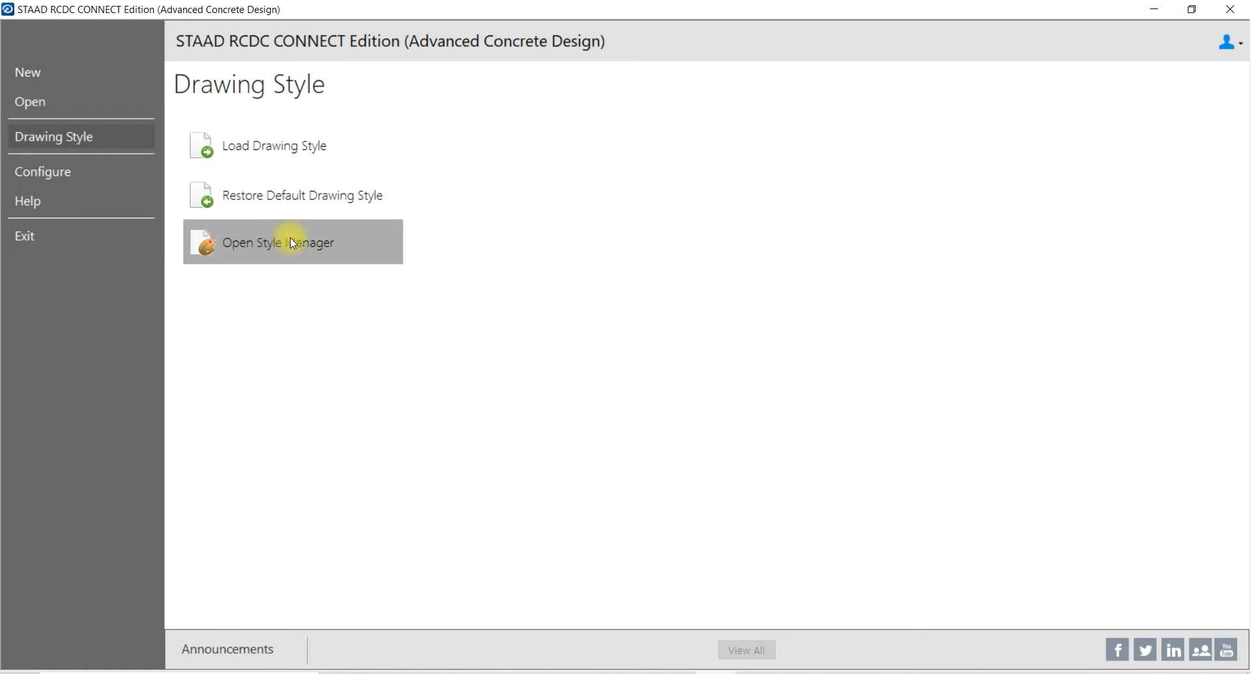
pyautogui.click(278, 242)
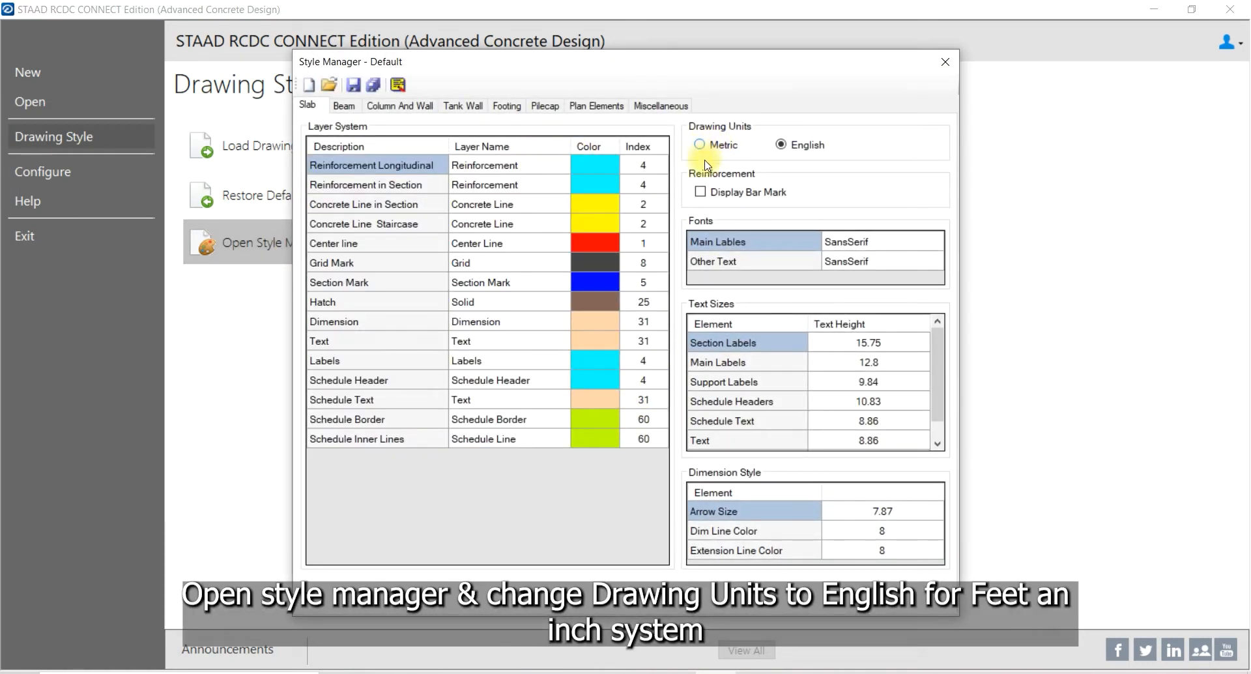
pyautogui.click(699, 145)
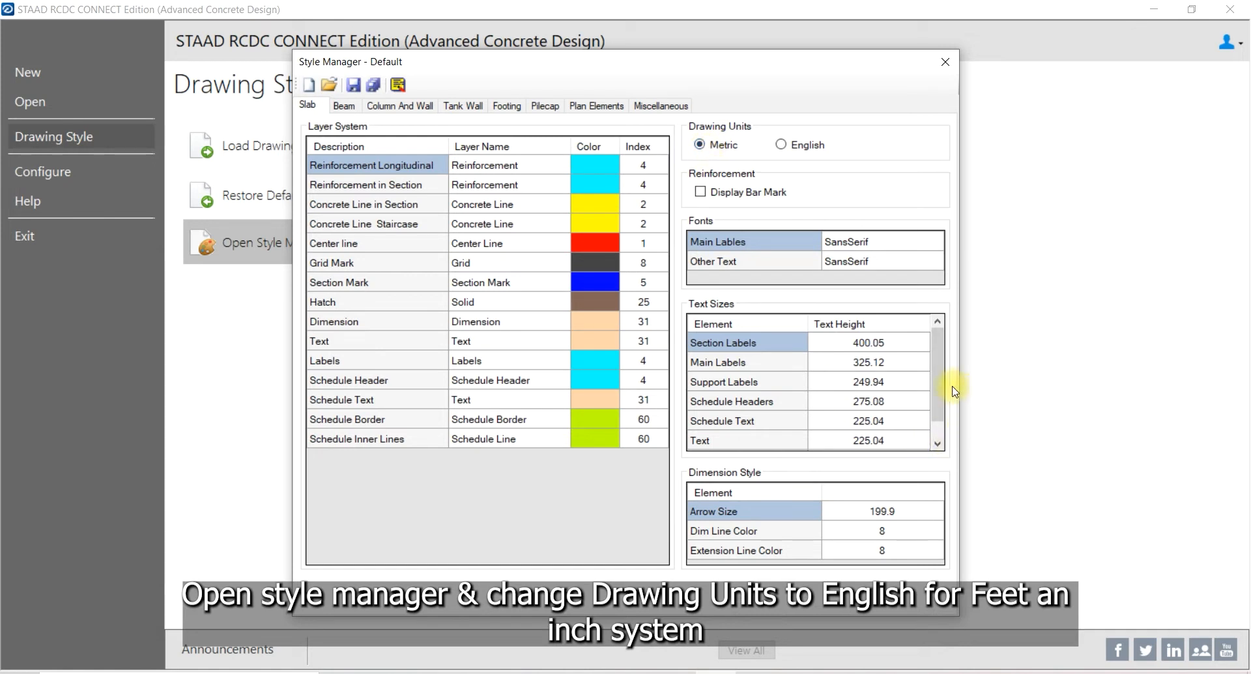
pyautogui.scroll(-3)
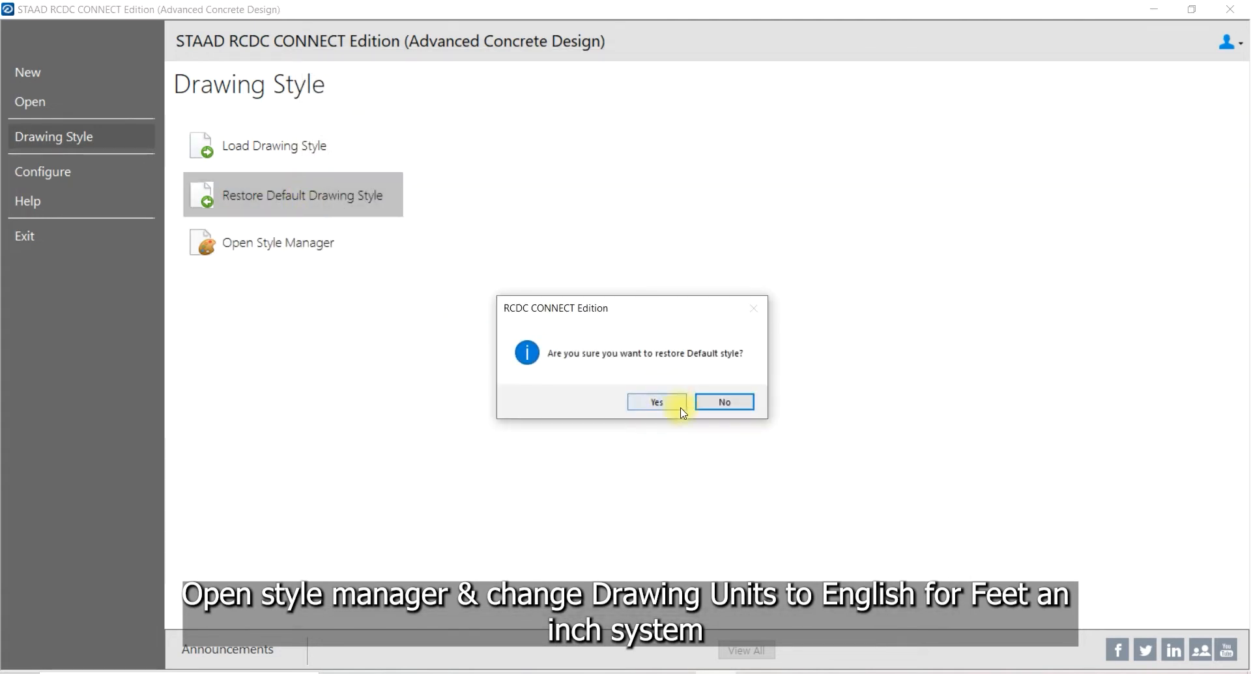
# Confirm restoring the default style, then set drawing units to English feet-inch.
pyautogui.click(655, 401)
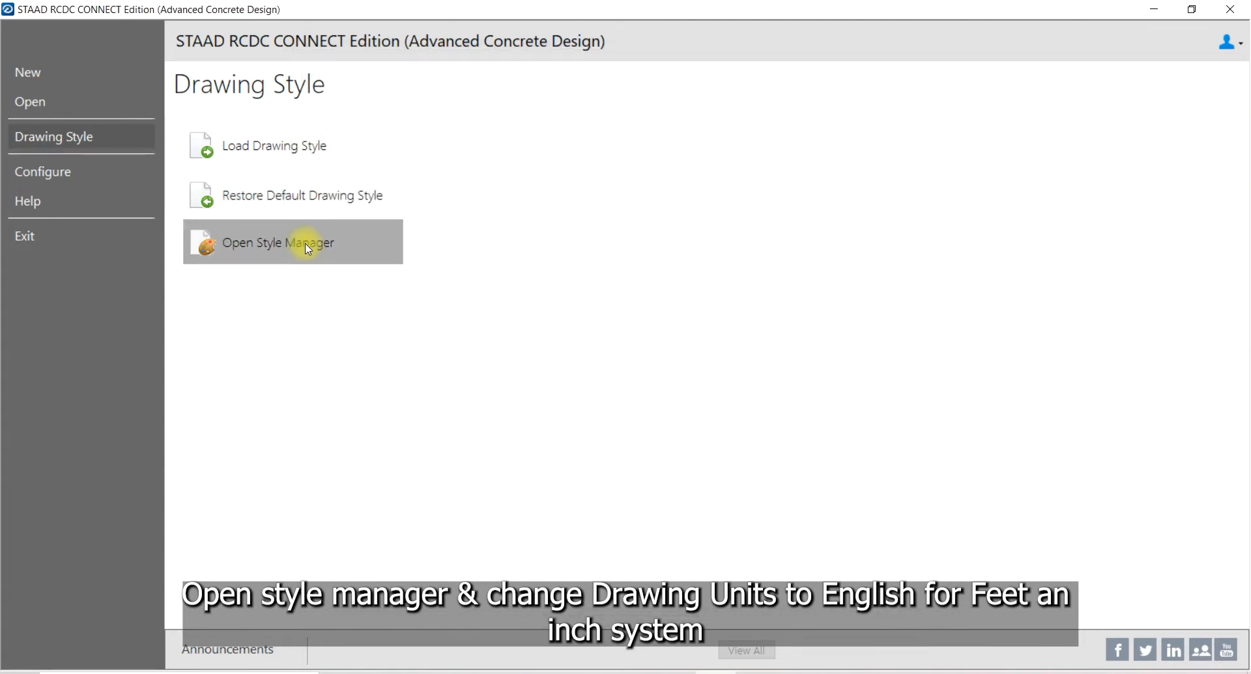
pyautogui.click(277, 242)
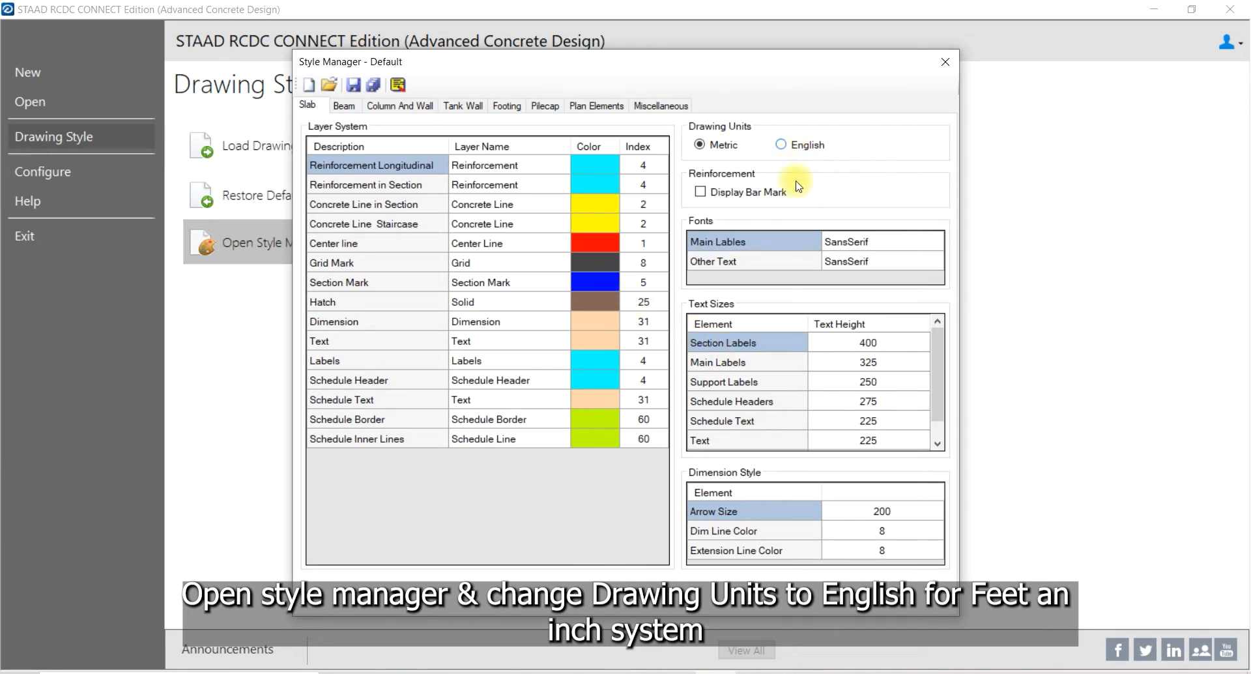
pyautogui.click(782, 144)
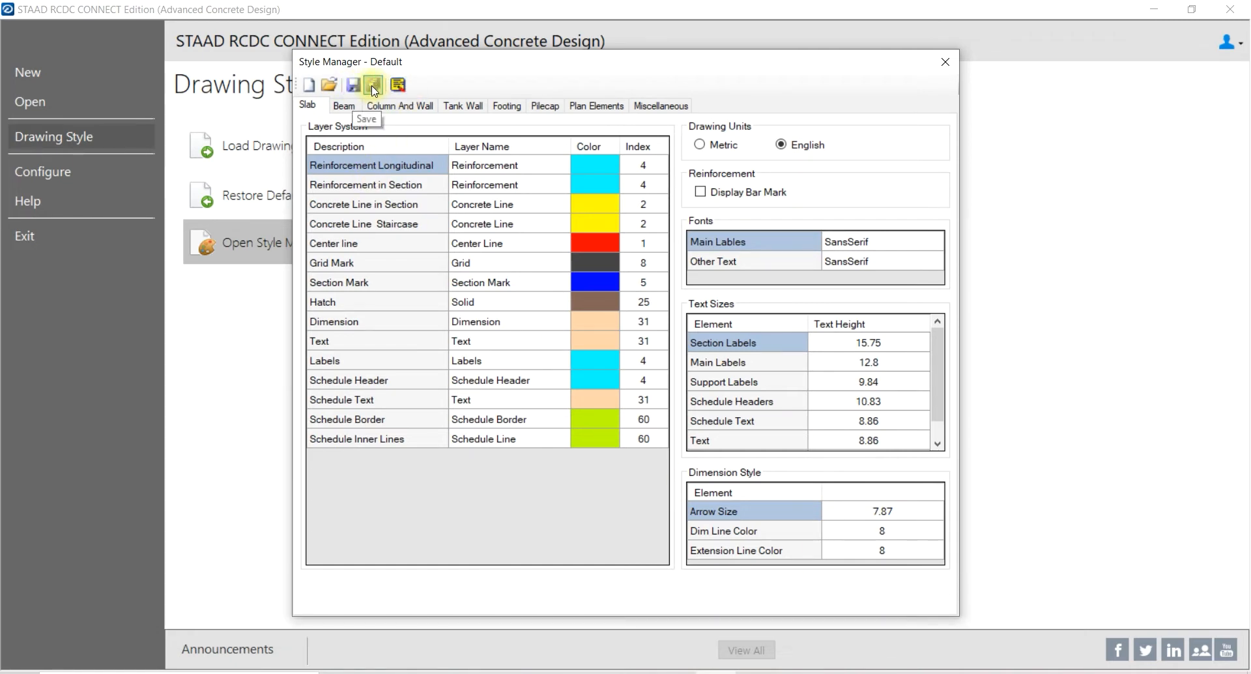
# Save the style as 'Drawng Style English-.ddsx', set it as default, and close Style Manager.
pyautogui.click(372, 85)
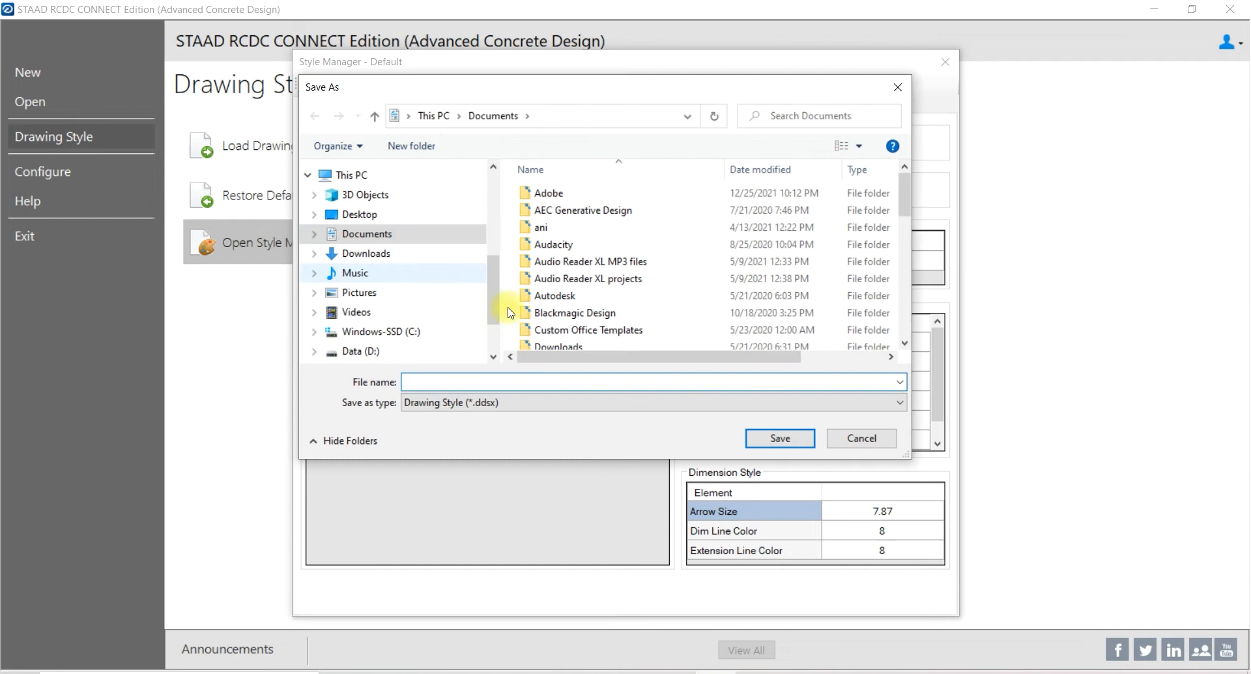
pyautogui.click(575, 340)
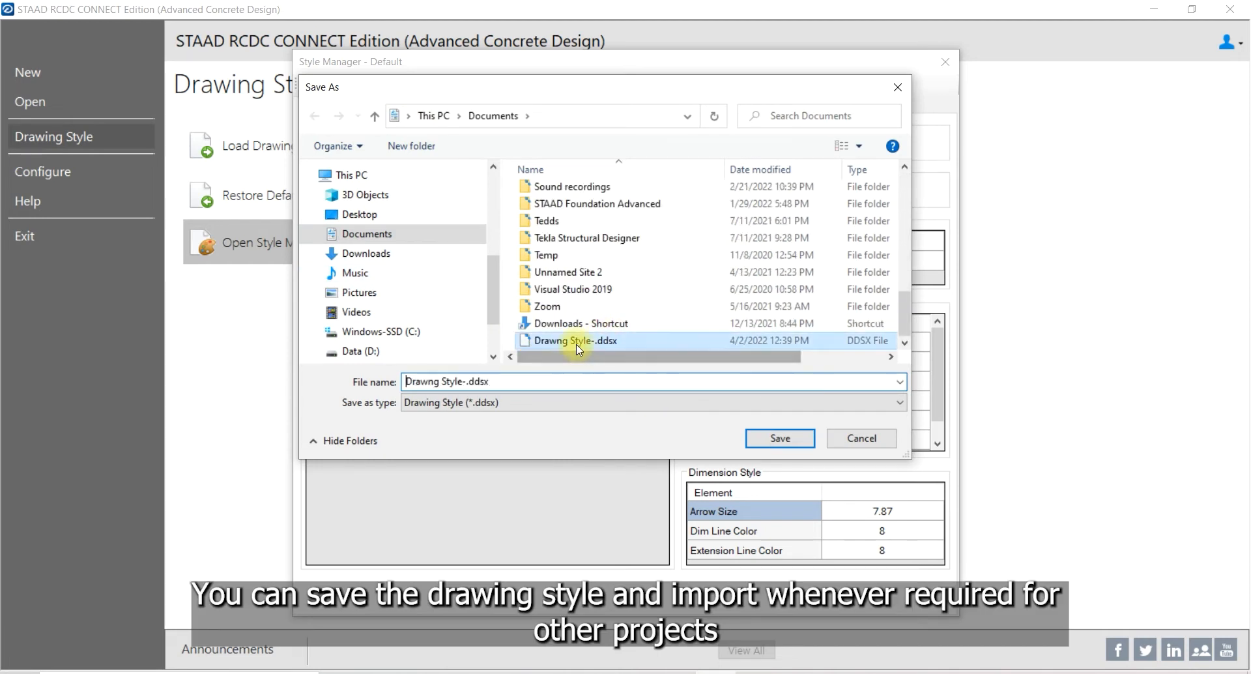
pyautogui.click(575, 340)
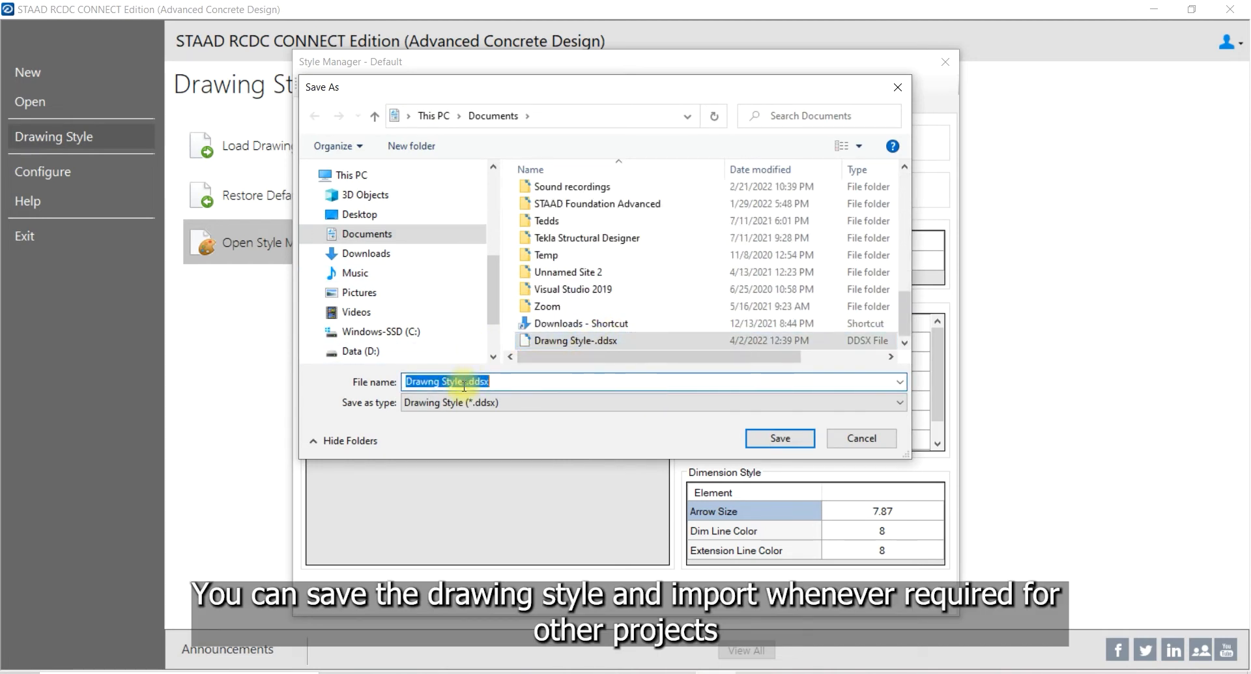
pyautogui.write('English')
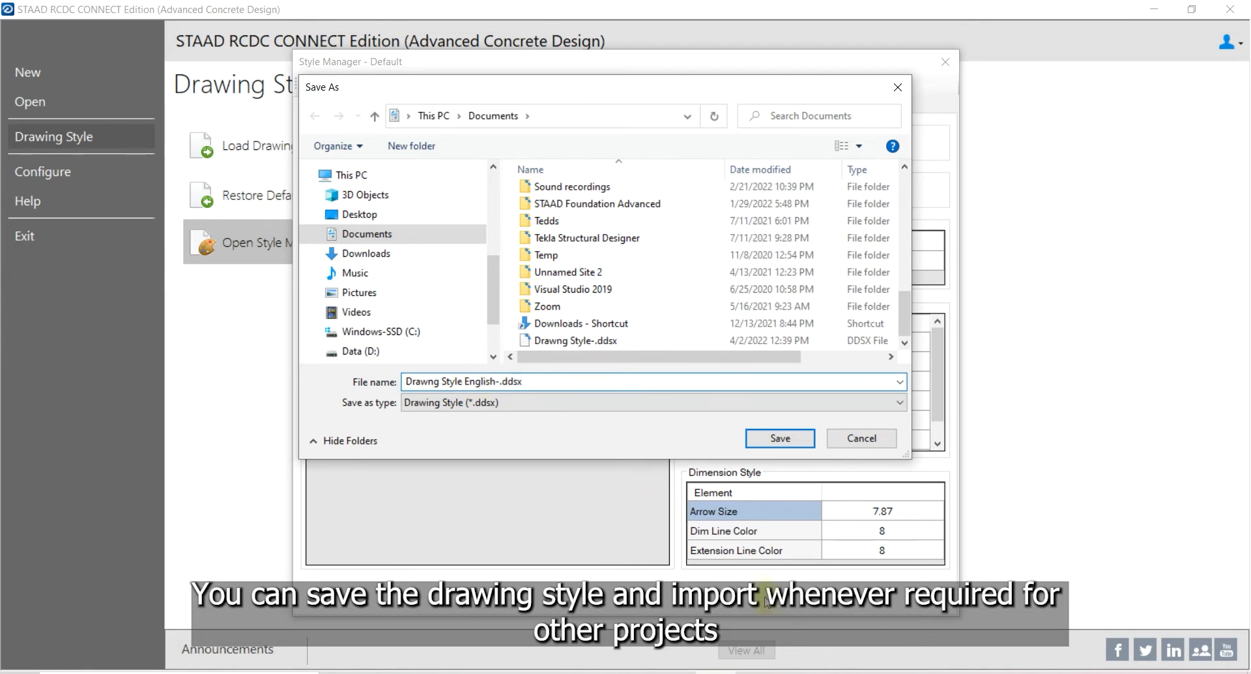
pyautogui.click(779, 437)
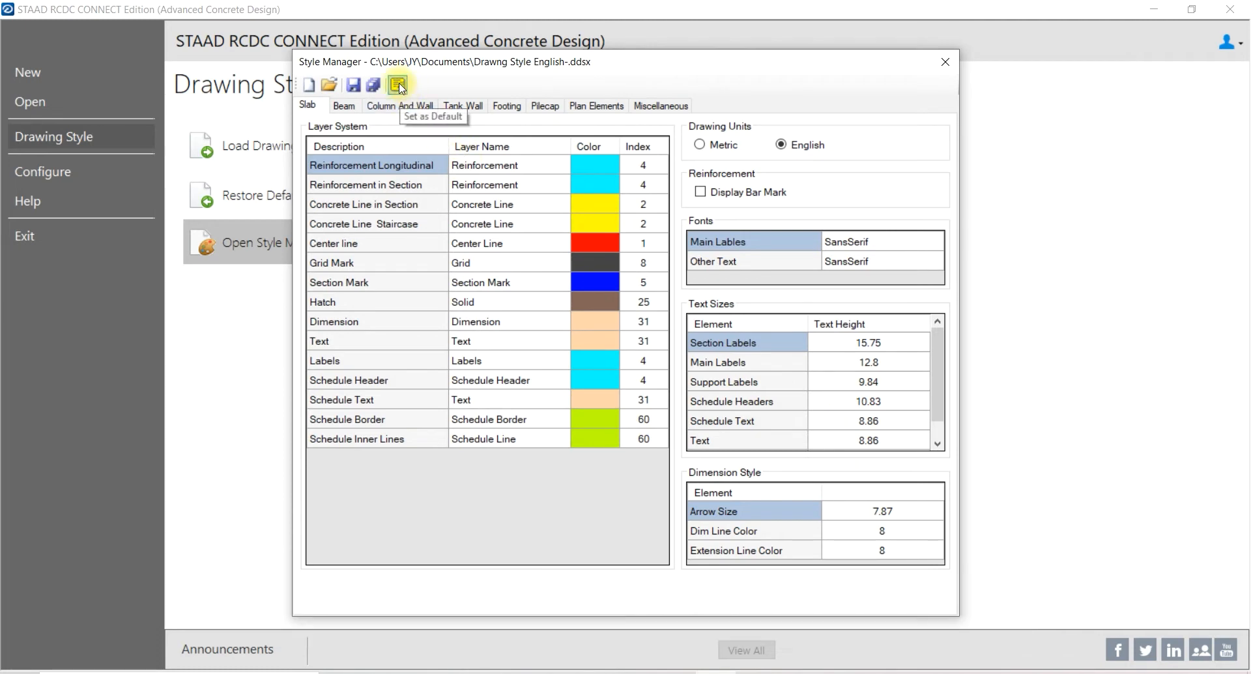
pyautogui.click(397, 85)
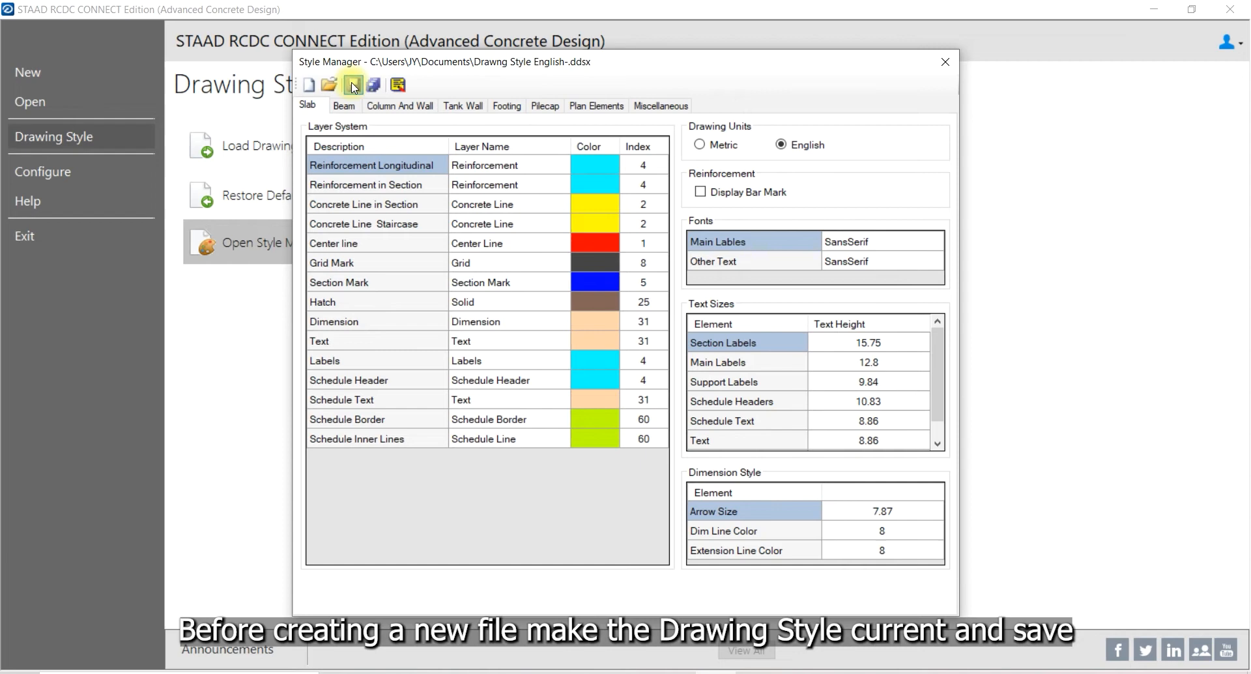
pyautogui.click(945, 61)
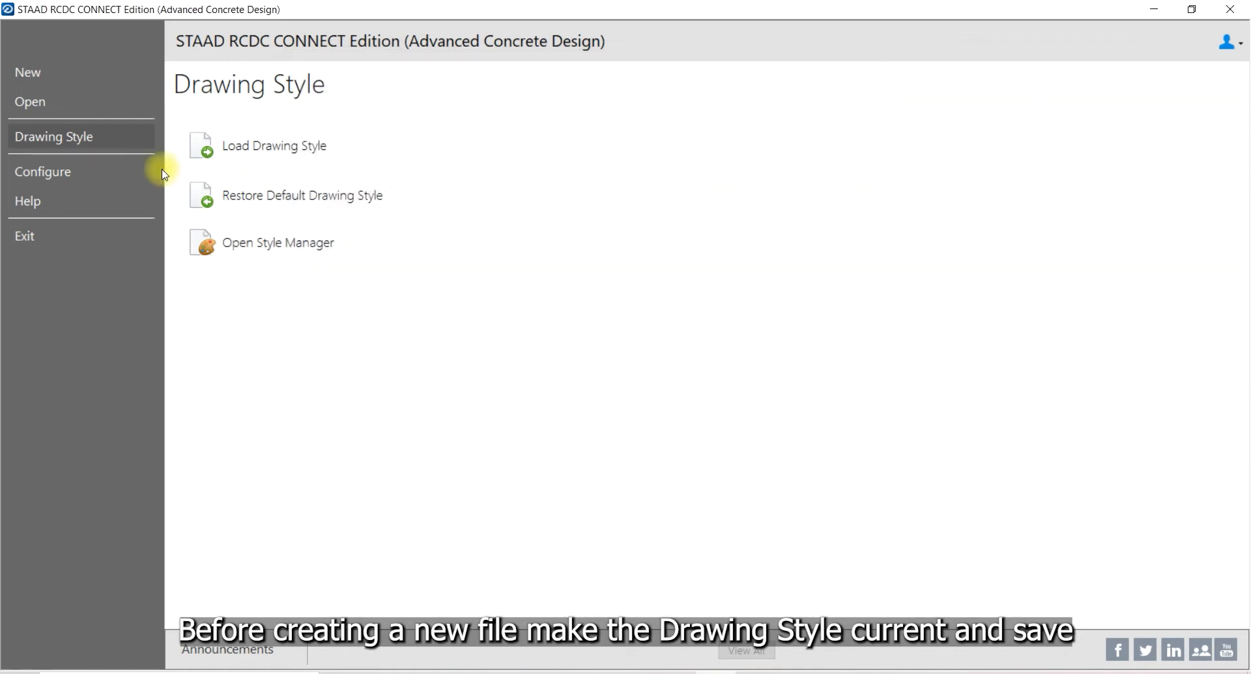
# Create a new project with Footing as the design element.
pyautogui.click(28, 71)
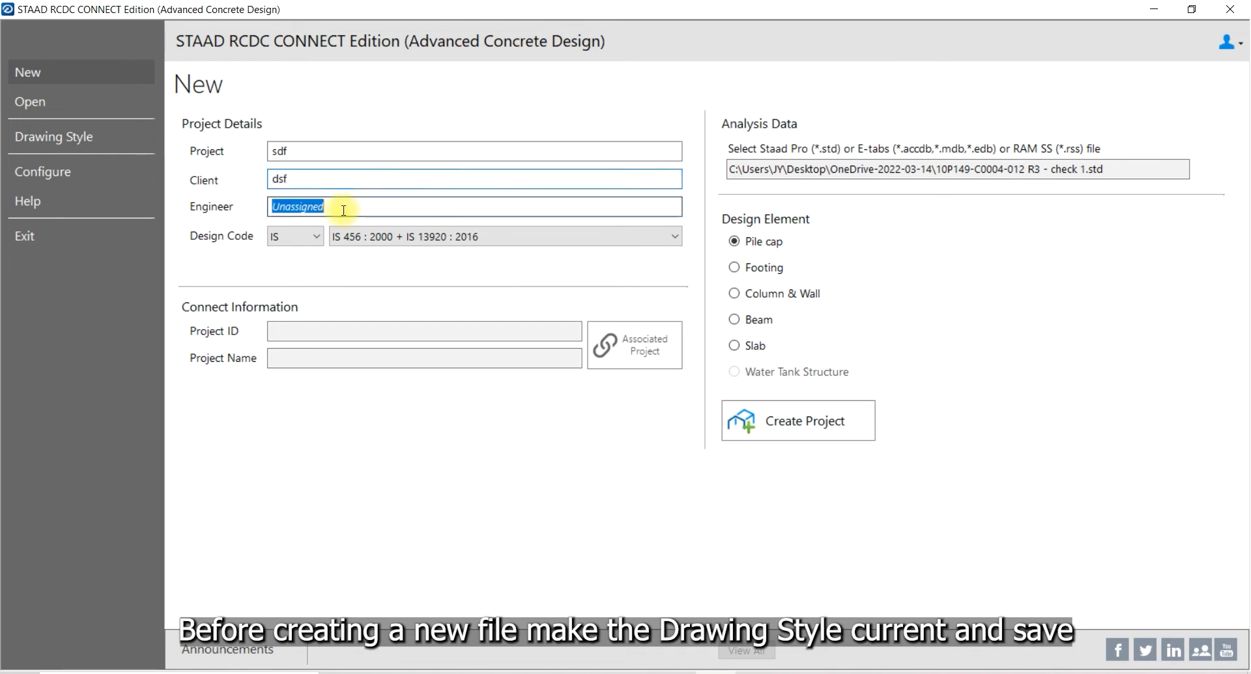
pyautogui.click(734, 267)
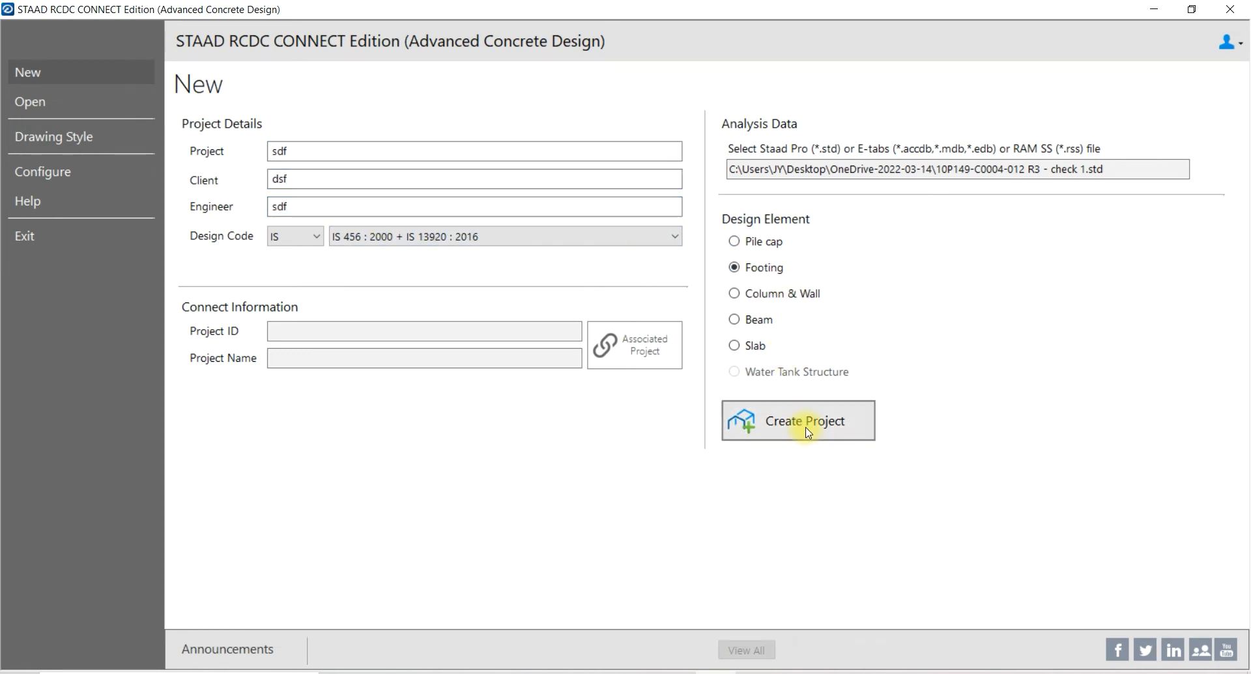
pyautogui.click(797, 421)
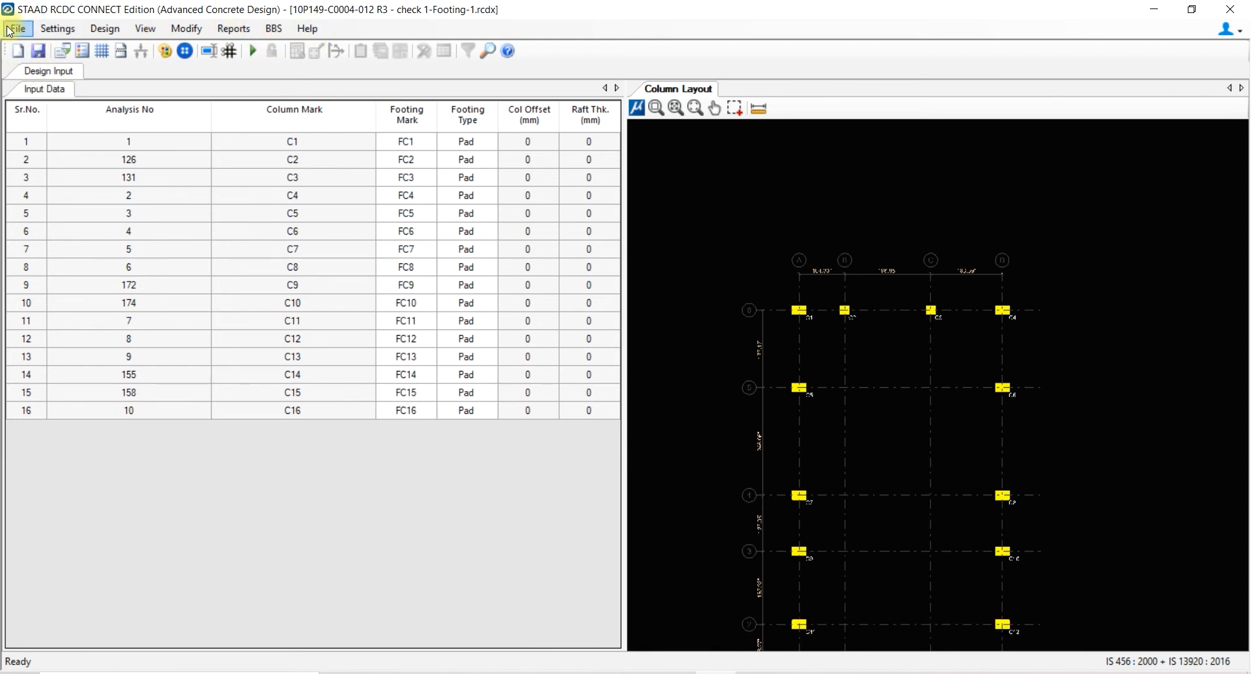
# Restore the default Metric drawing style, review it in Style Manager, and close.
pyautogui.click(15, 28)
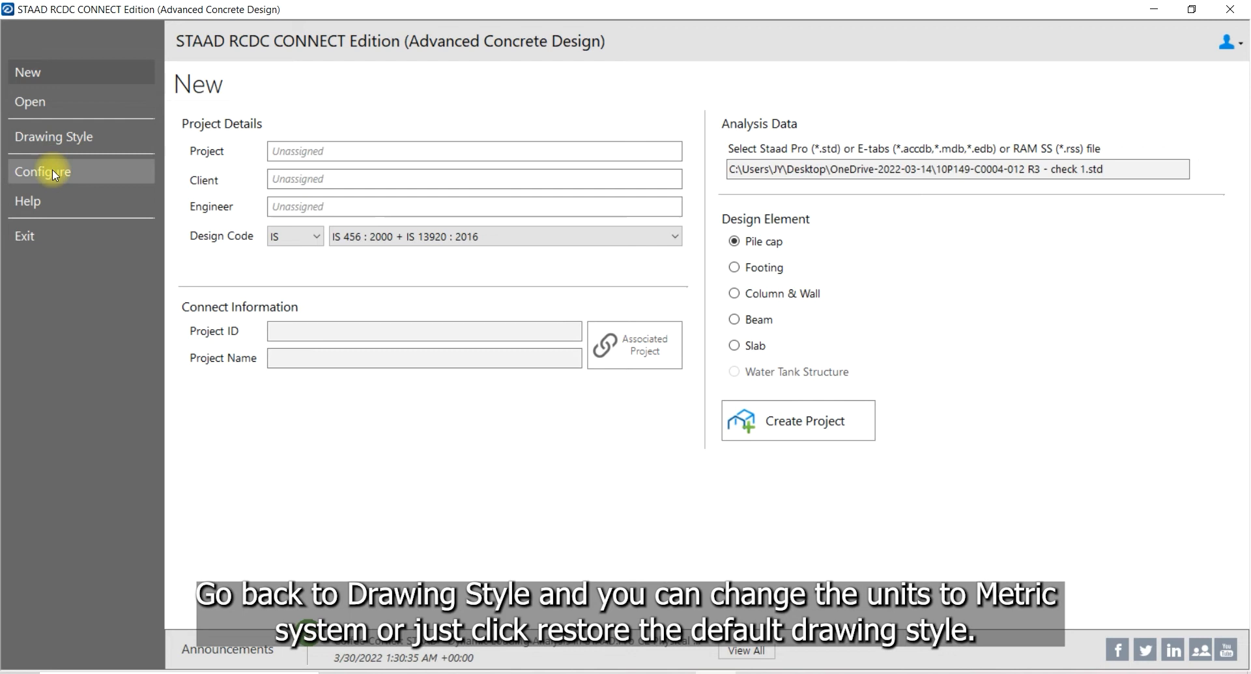
pyautogui.click(54, 136)
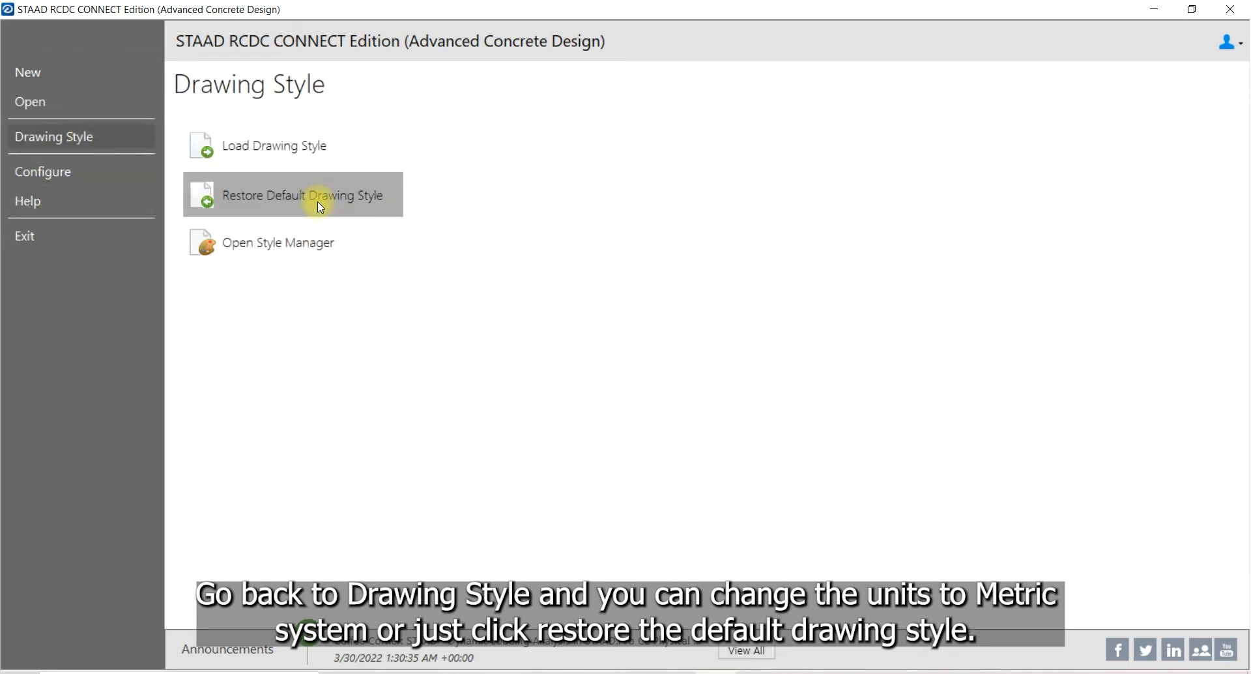
pyautogui.click(302, 195)
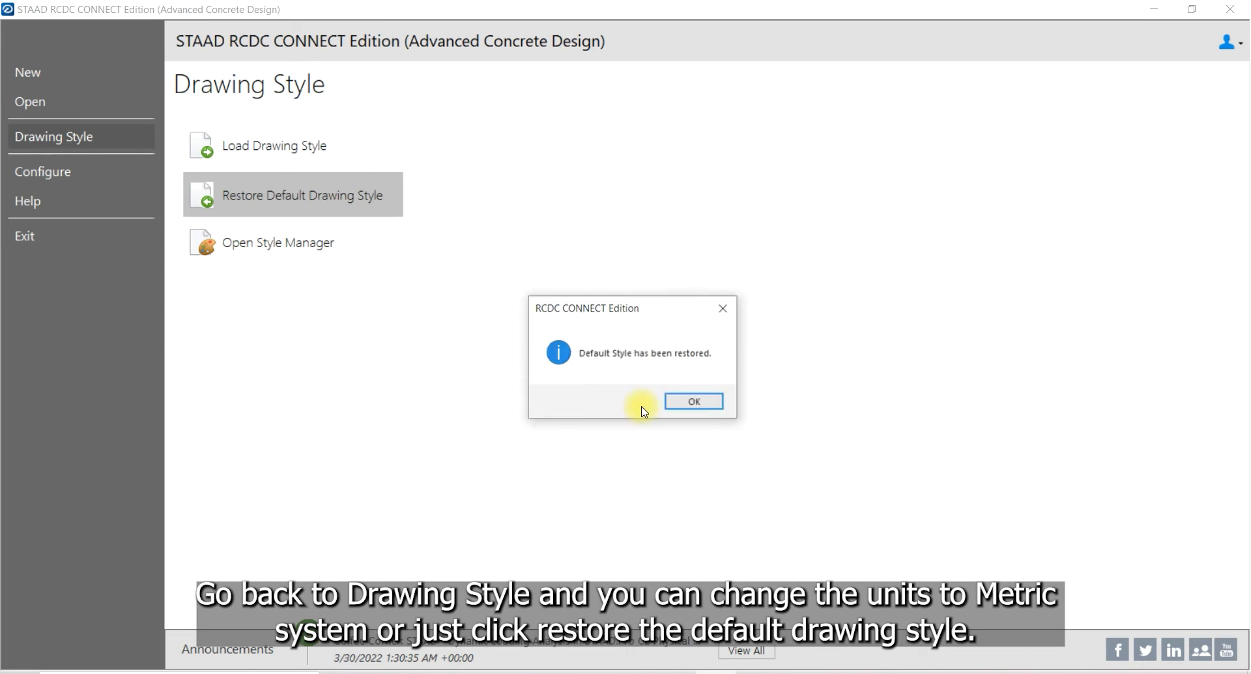
pyautogui.click(692, 401)
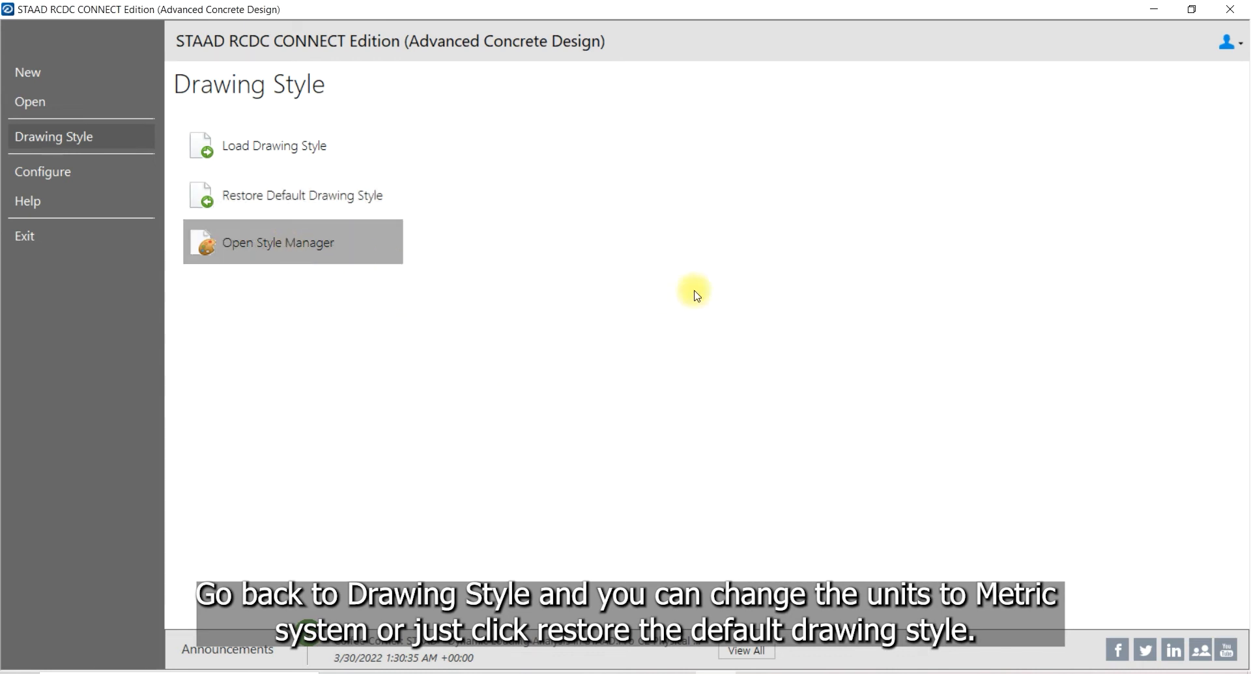
pyautogui.click(277, 242)
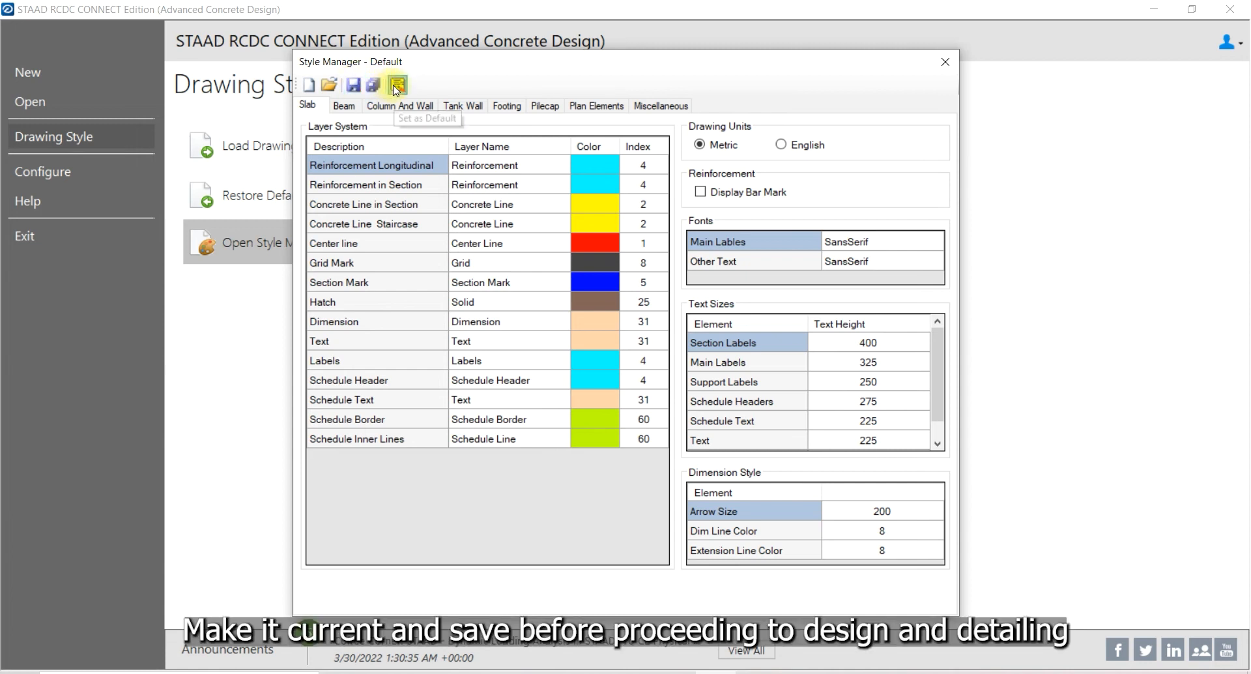
pyautogui.moveTo(402, 114)
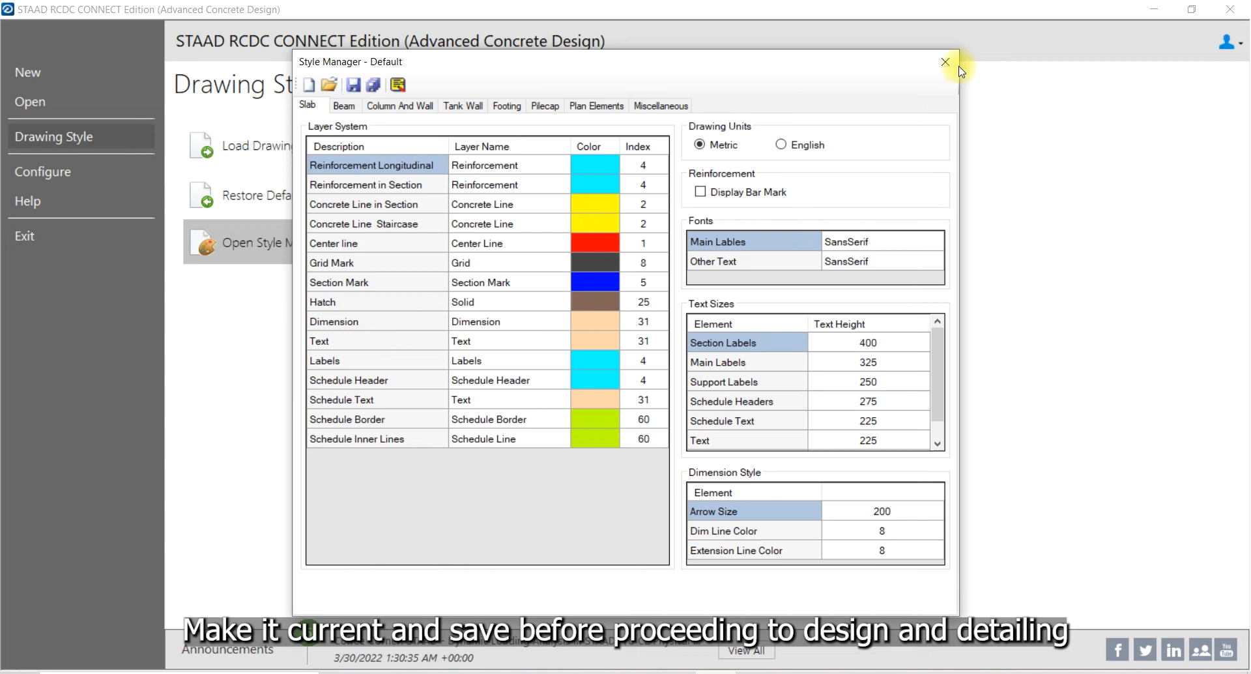
pyautogui.click(945, 62)
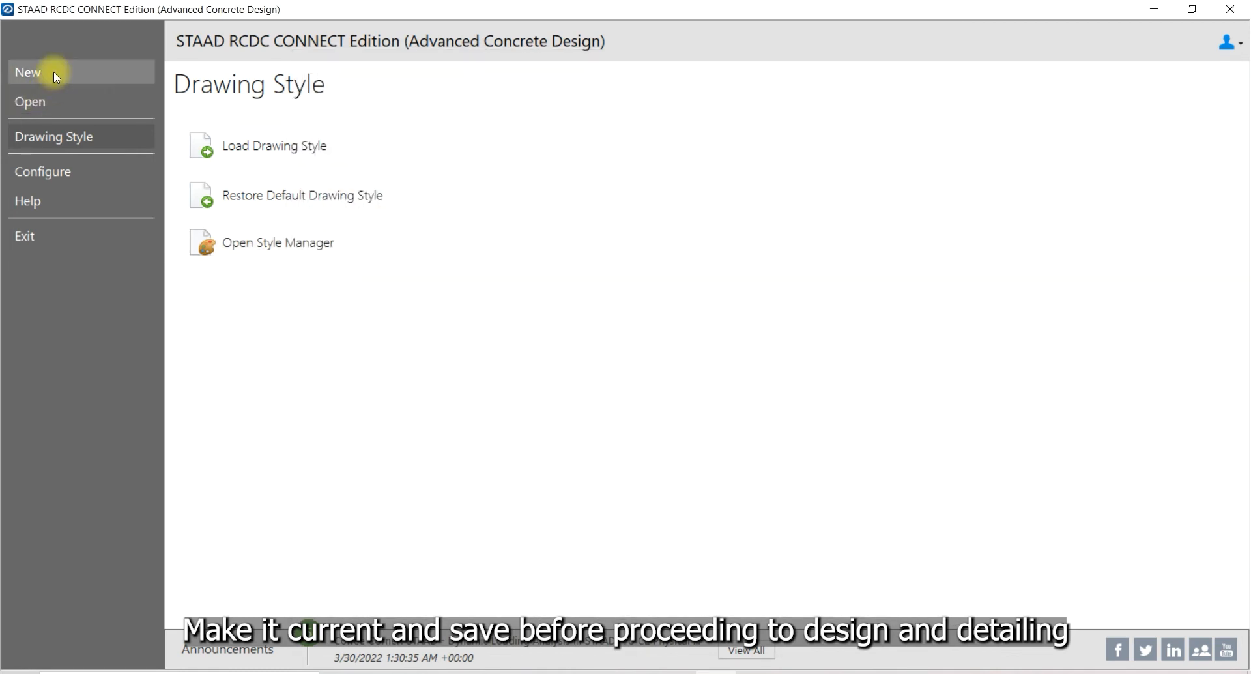
# Create another new Footing project from the analysis file.
pyautogui.click(27, 71)
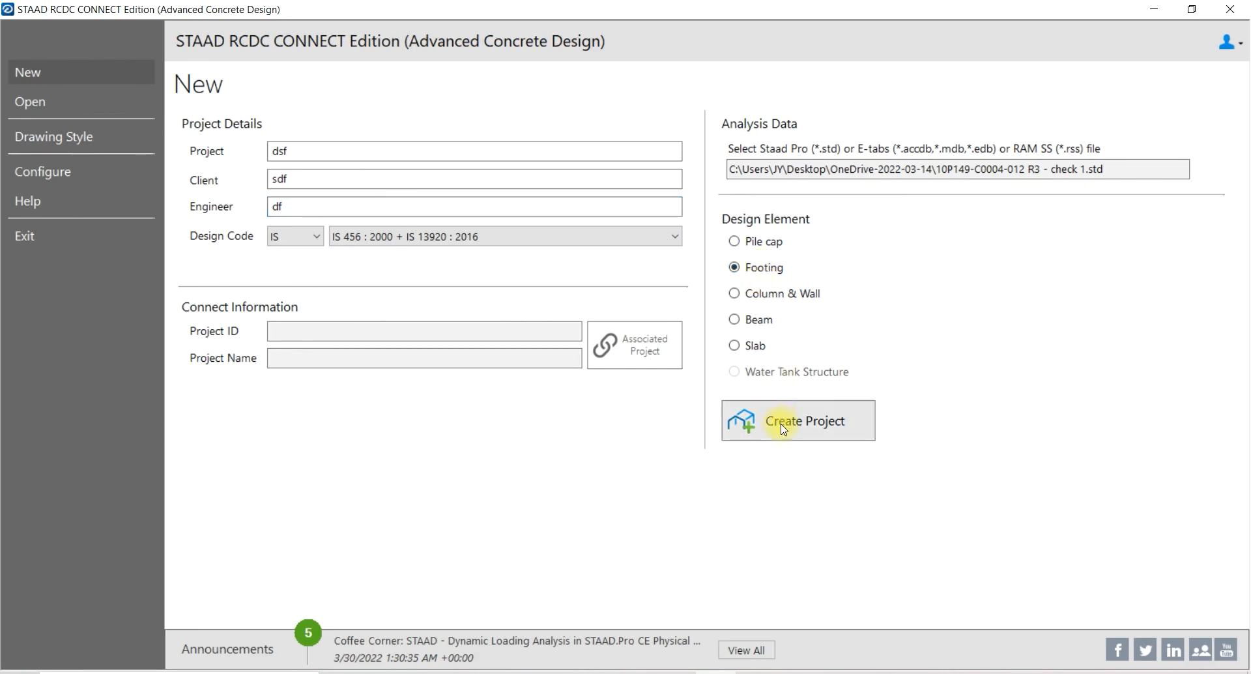
pyautogui.click(797, 420)
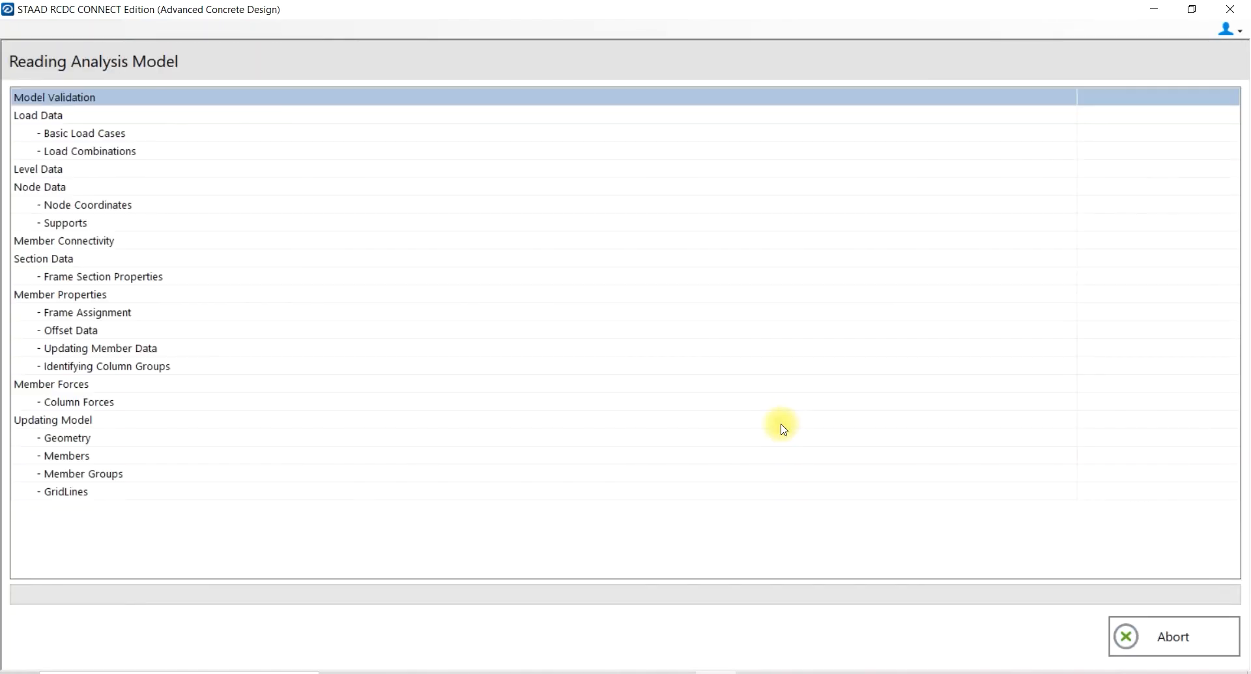